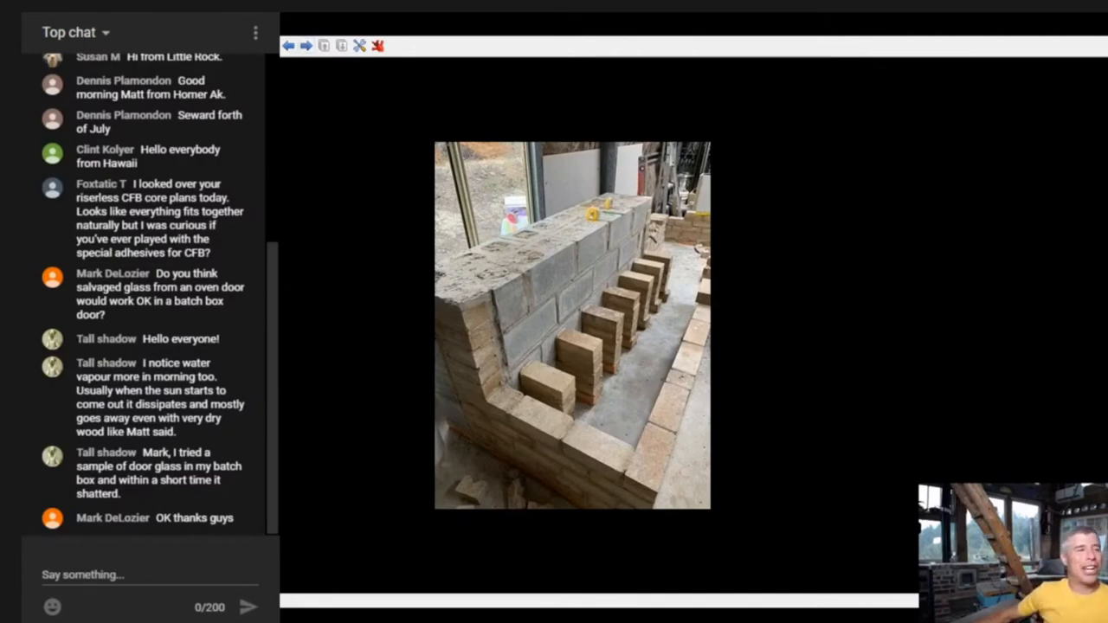
mouse_move(291, 83)
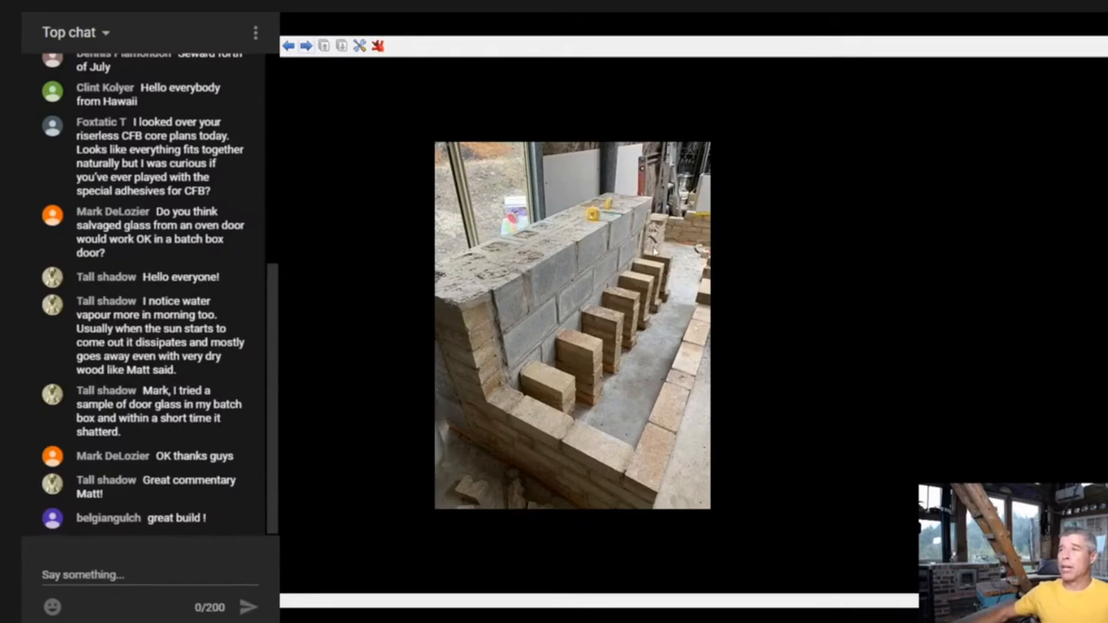
mouse_move(562, 384)
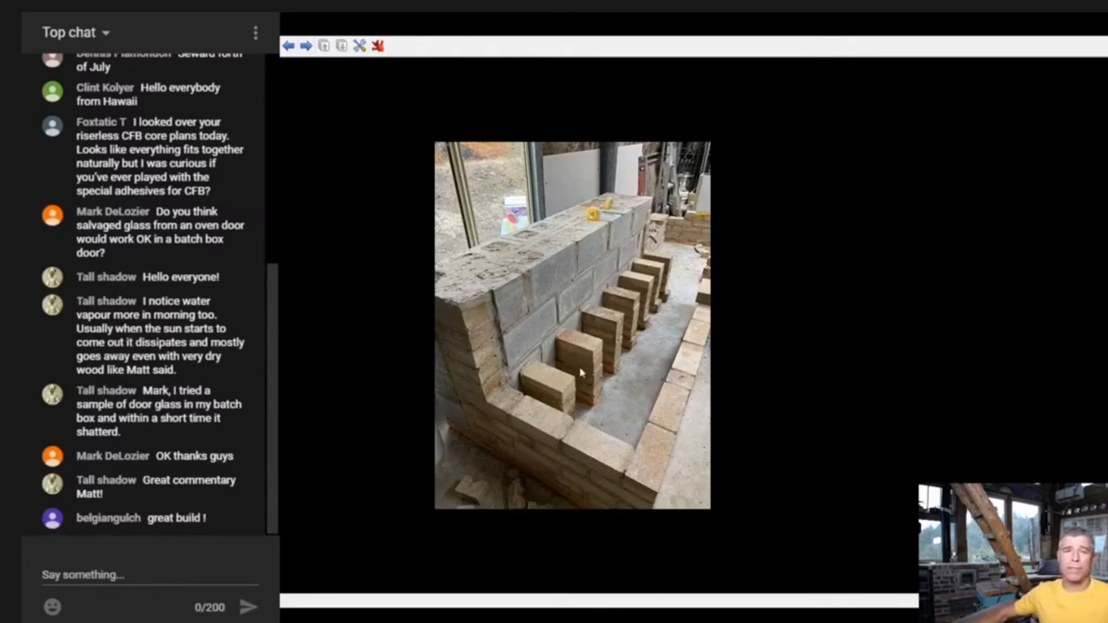
mouse_move(599, 339)
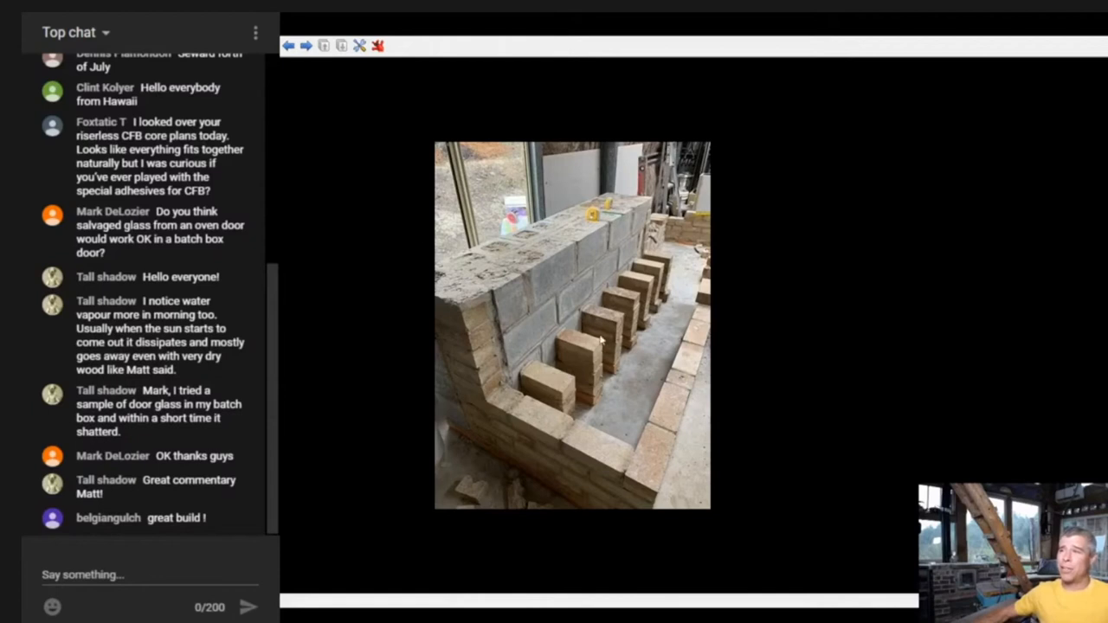
mouse_move(568, 381)
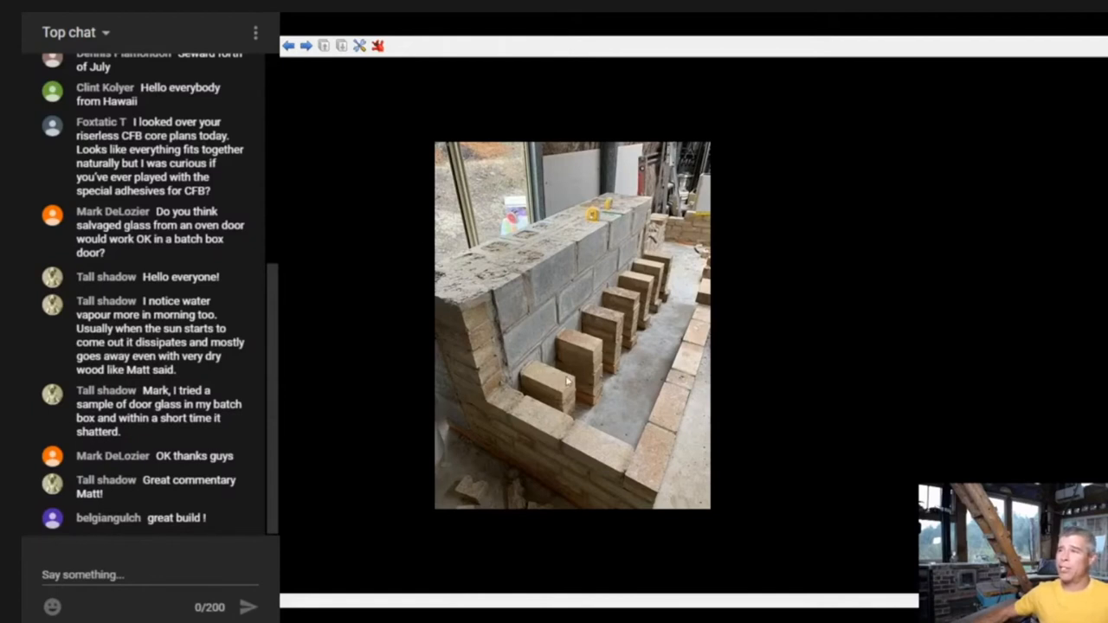
mouse_move(595, 338)
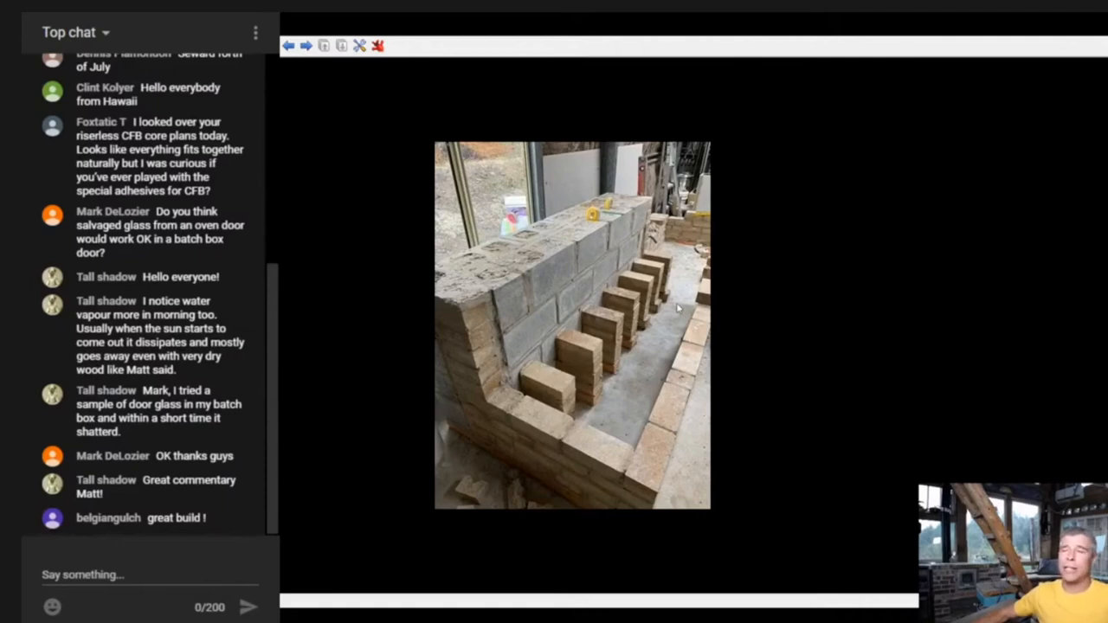
mouse_move(648, 326)
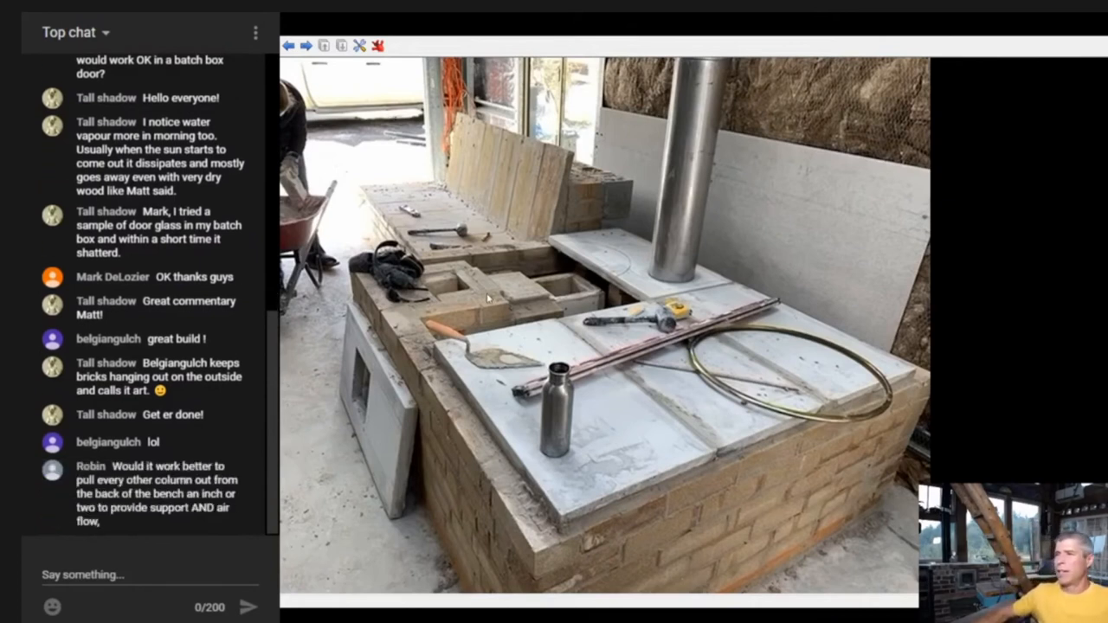
mouse_move(485, 319)
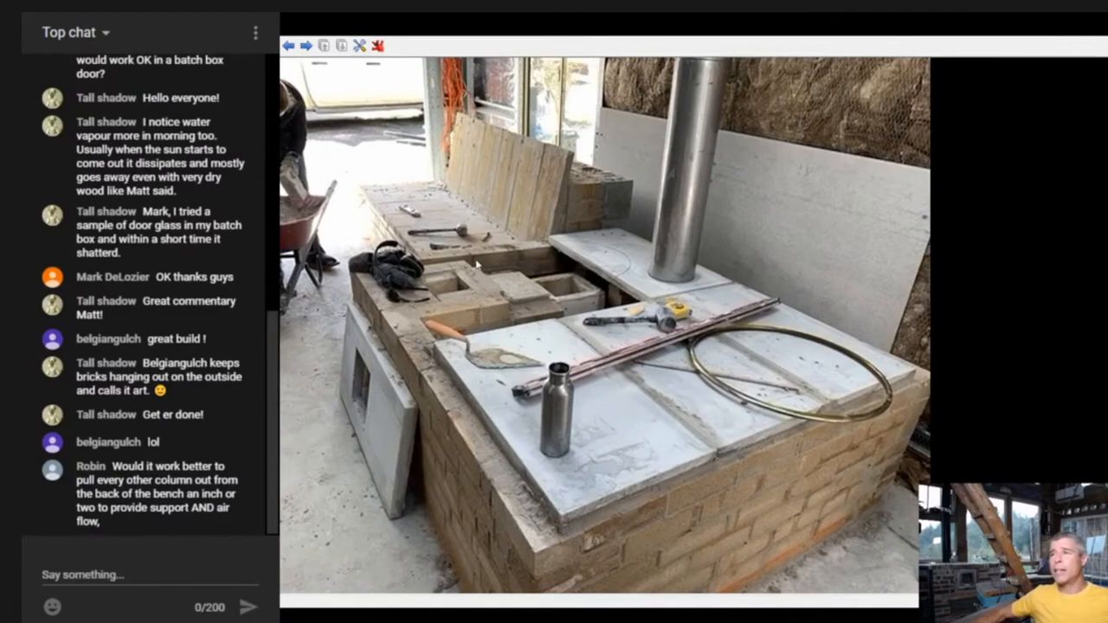
mouse_move(468, 303)
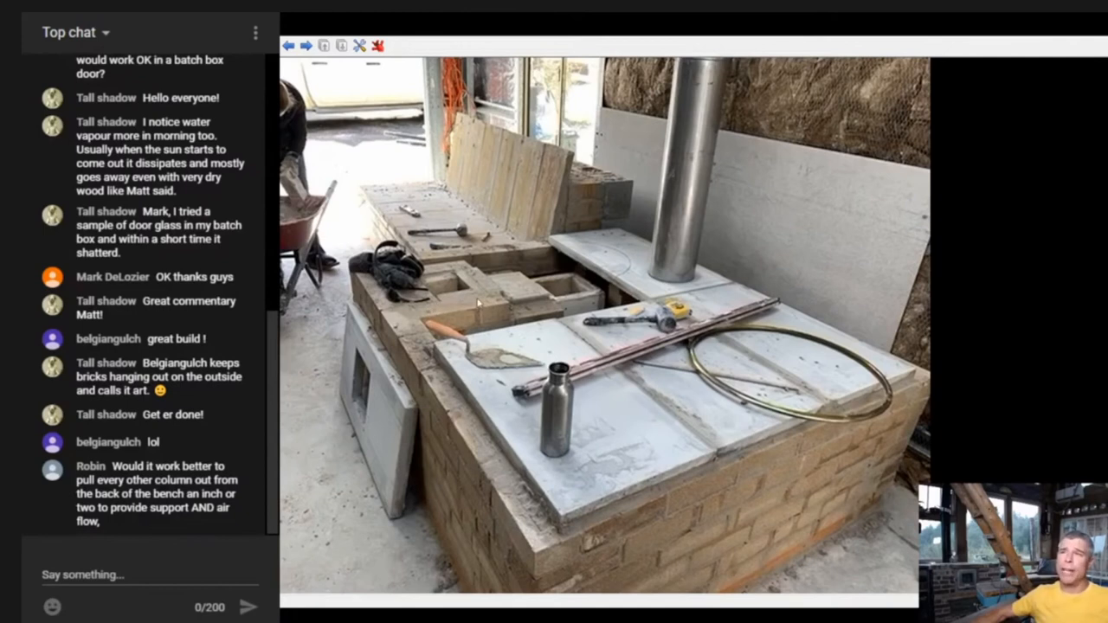
mouse_move(433, 276)
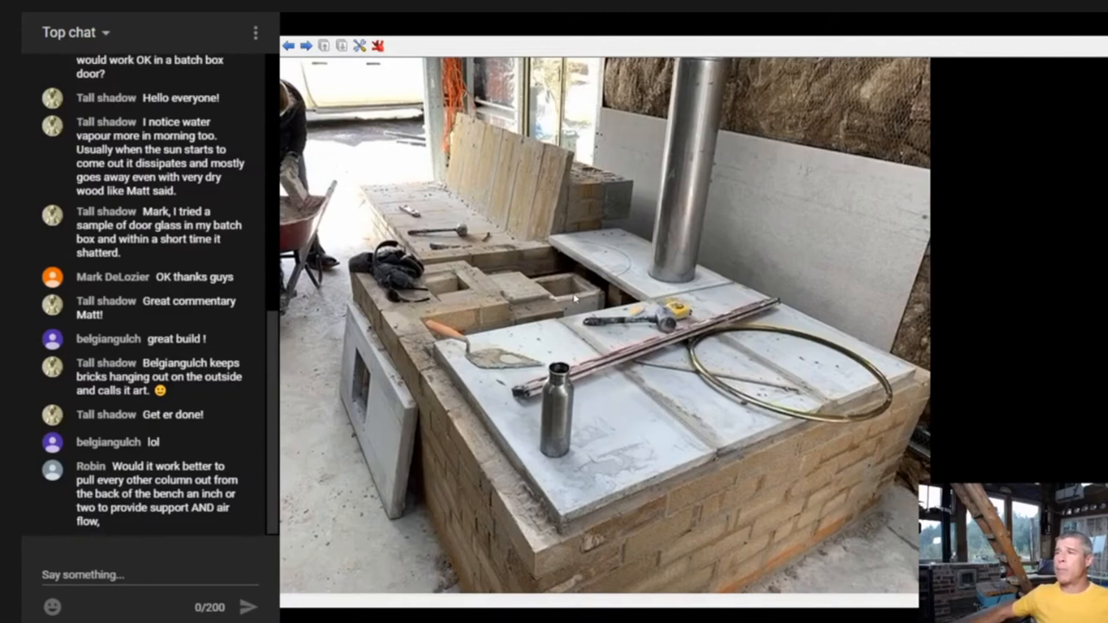
mouse_move(471, 324)
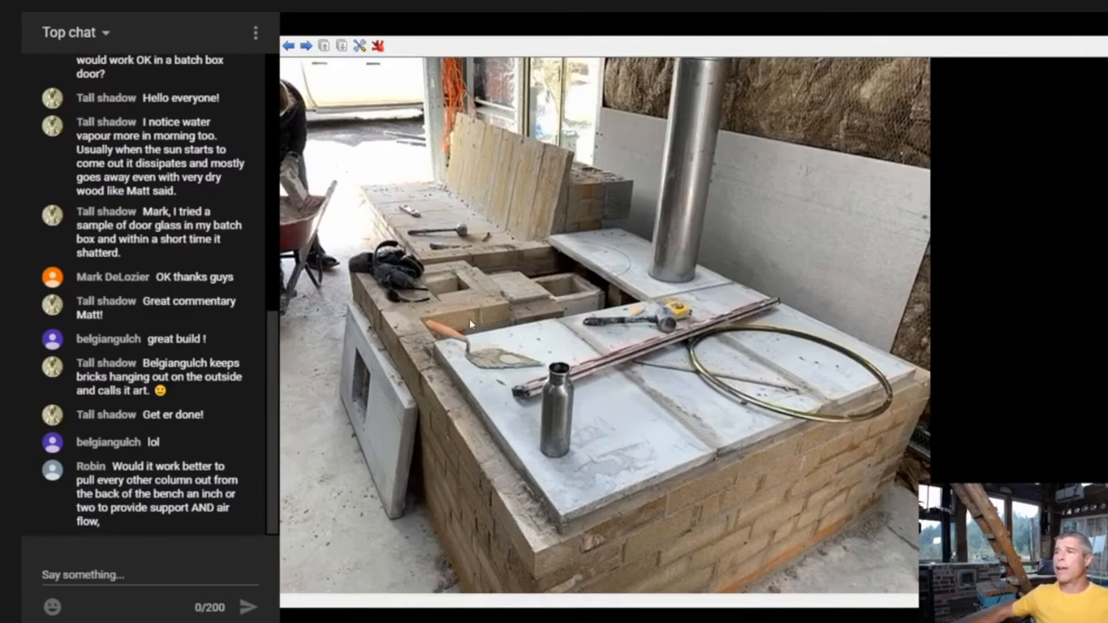
mouse_move(461, 308)
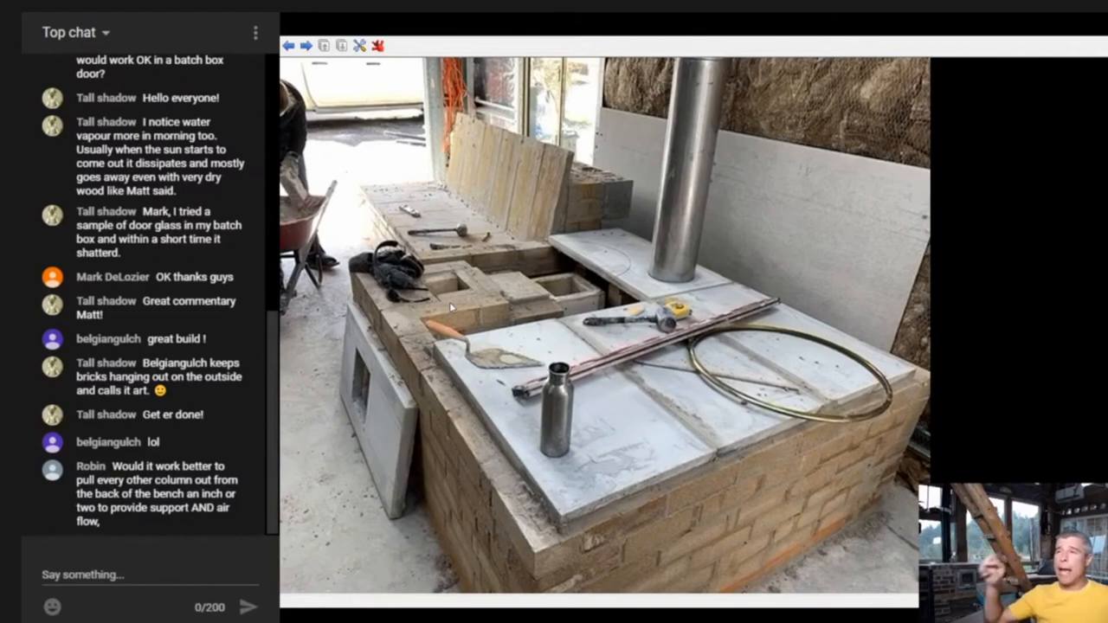
mouse_move(522, 211)
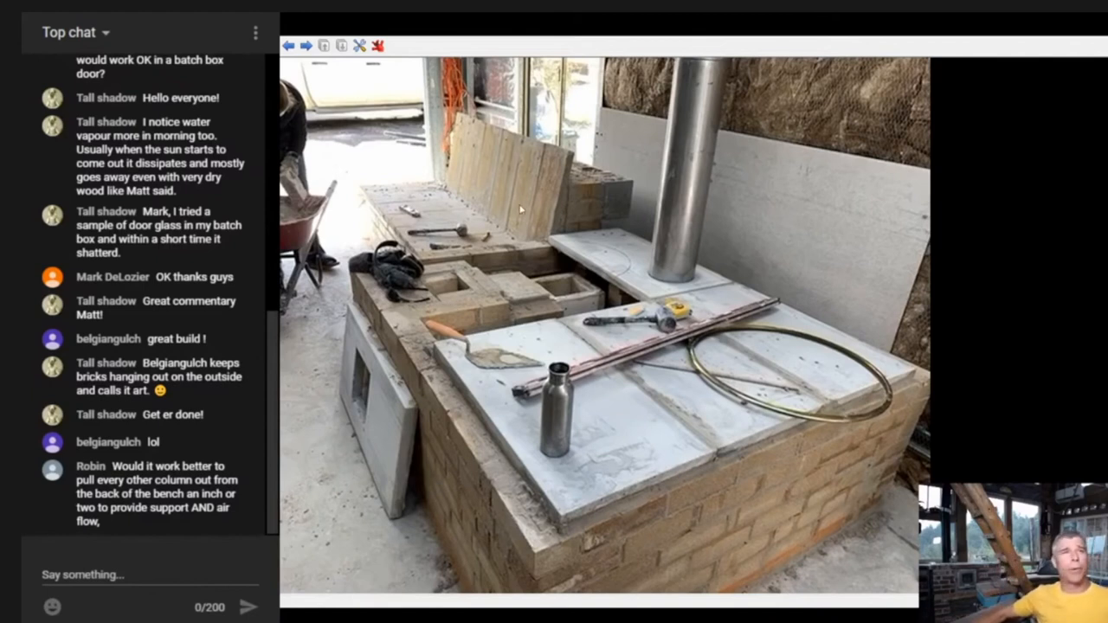
mouse_move(535, 212)
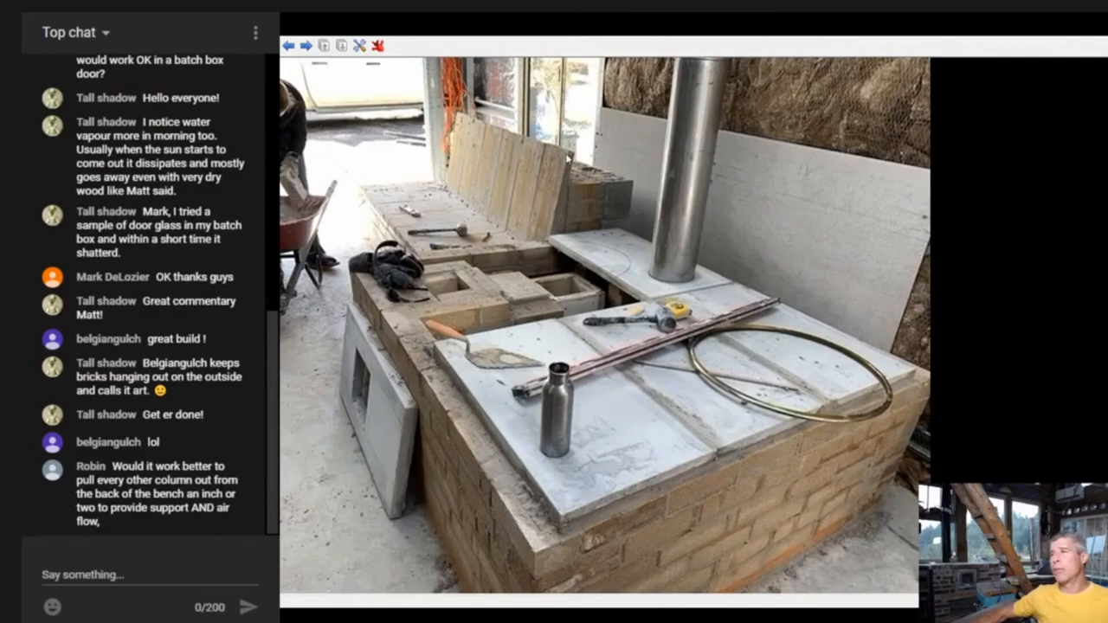
mouse_move(568, 159)
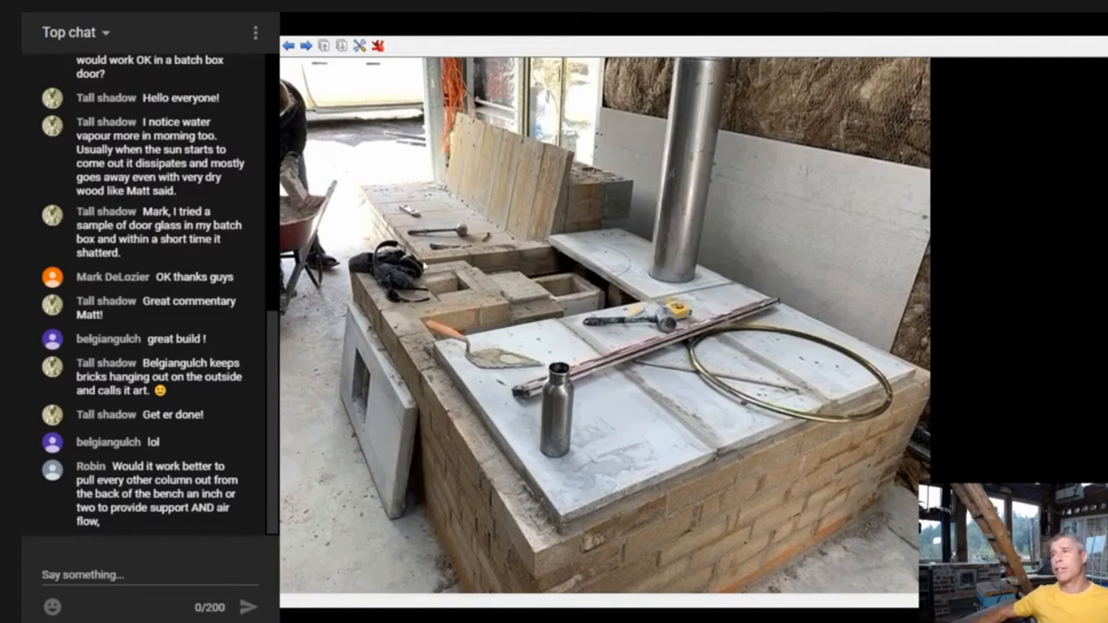
mouse_move(414, 199)
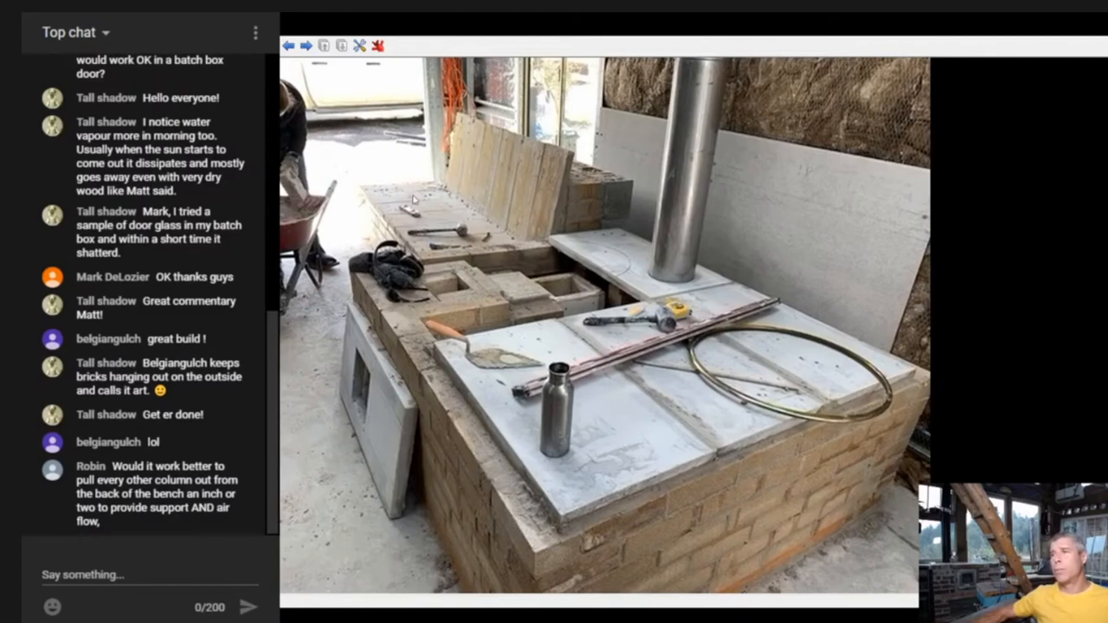
mouse_move(453, 270)
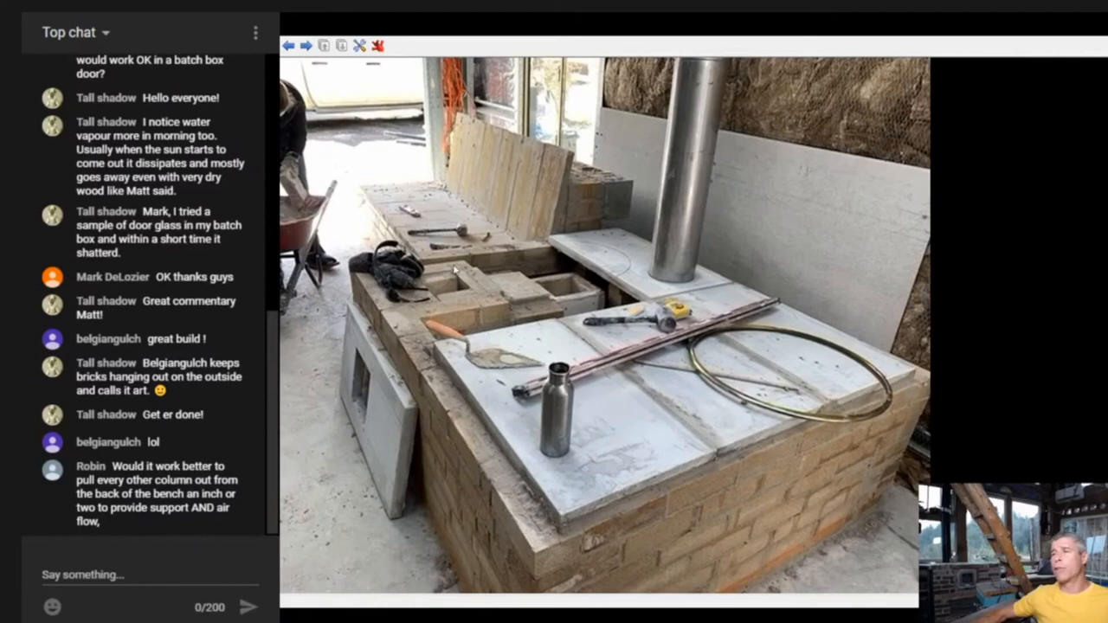
mouse_move(516, 228)
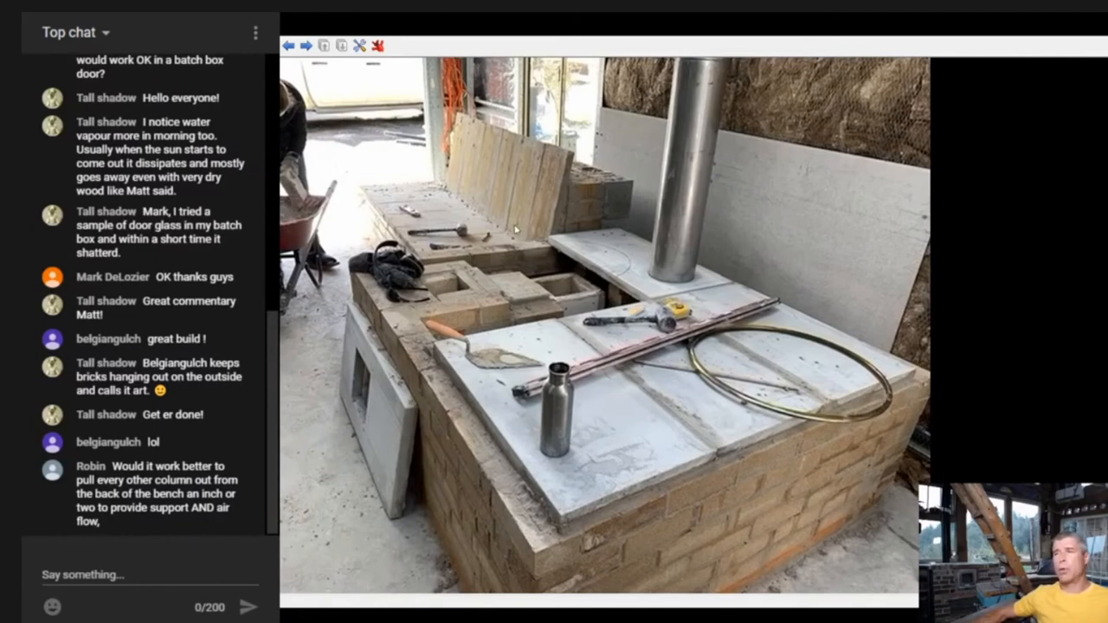
mouse_move(481, 211)
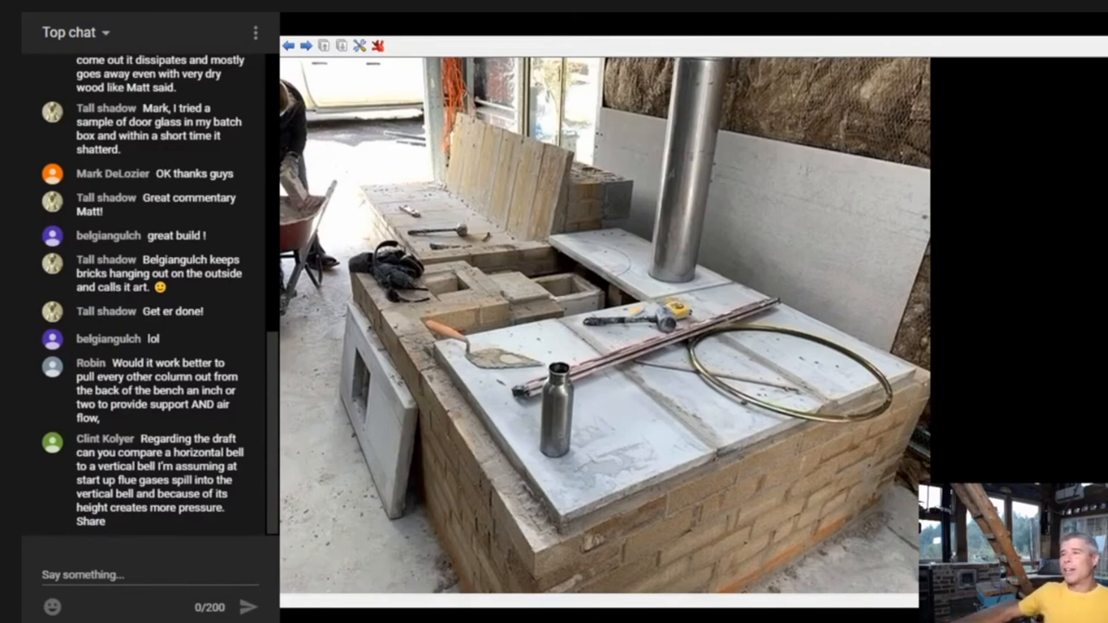
mouse_move(523, 338)
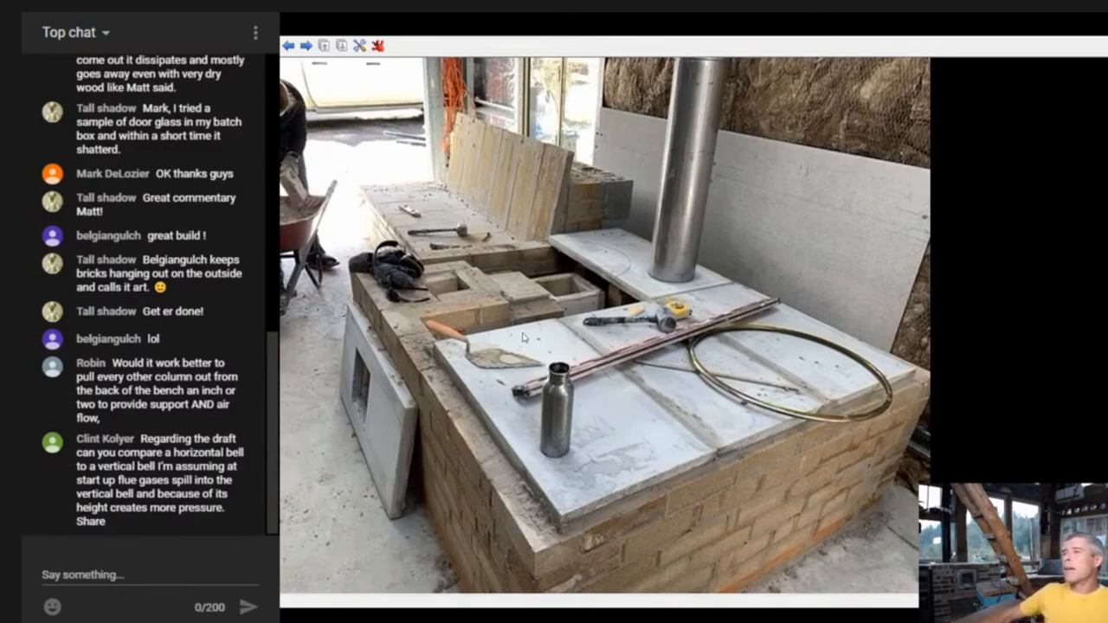
mouse_move(407, 280)
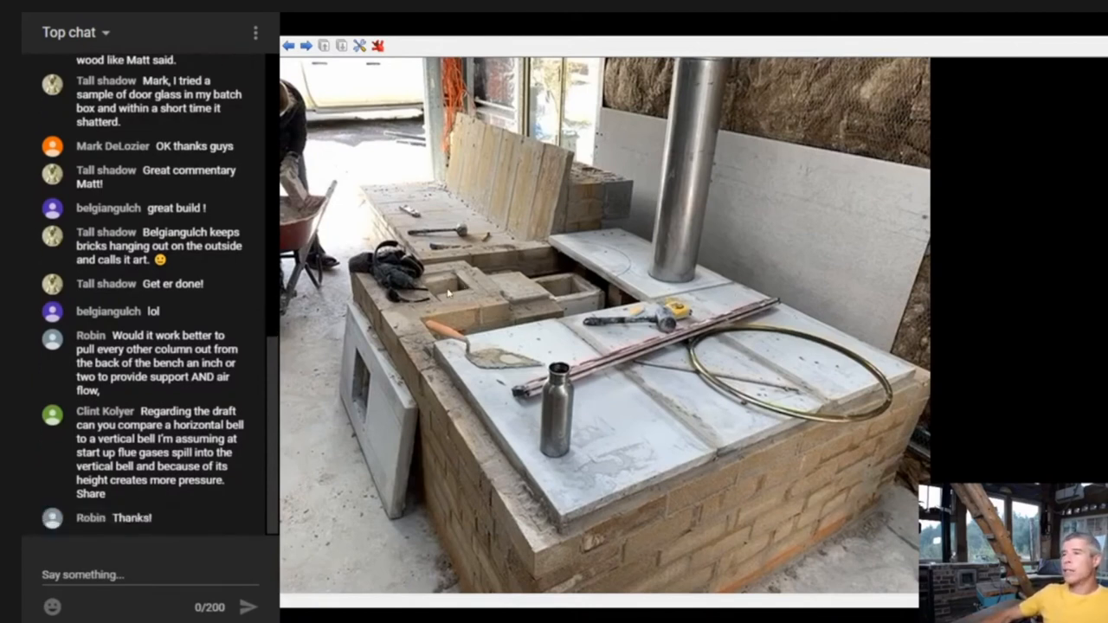
mouse_move(472, 332)
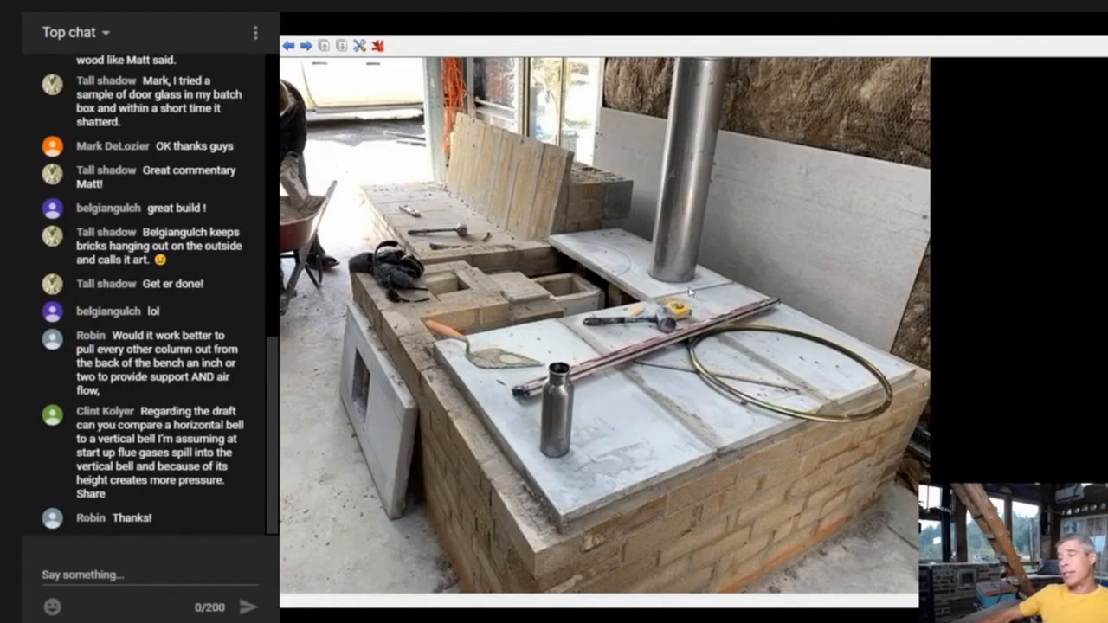
mouse_move(493, 342)
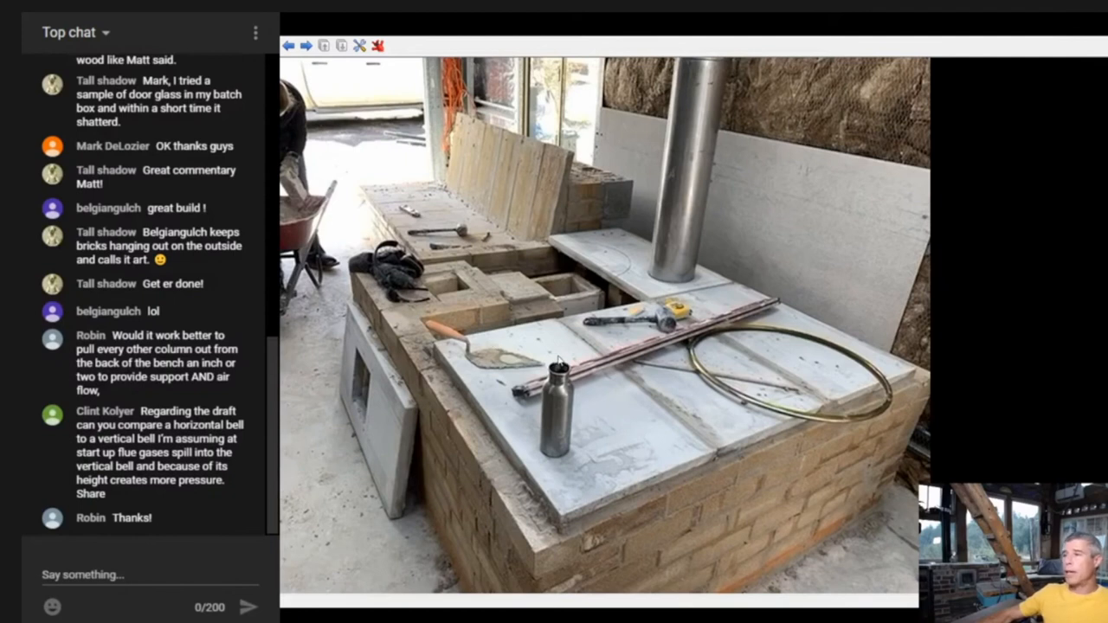
mouse_move(510, 313)
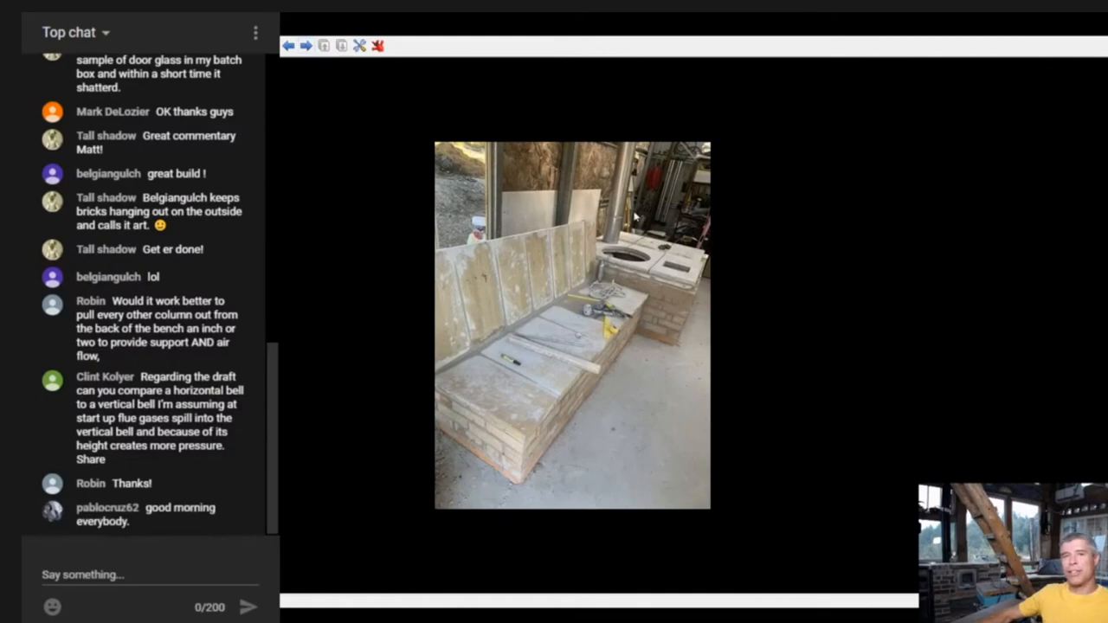
mouse_move(632, 291)
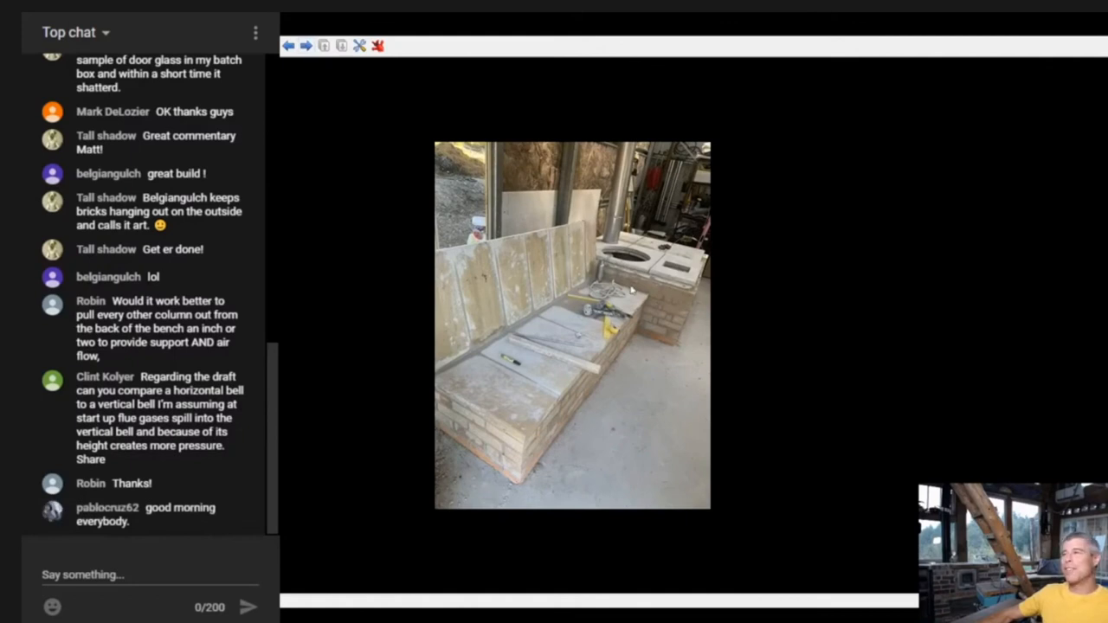
mouse_move(682, 277)
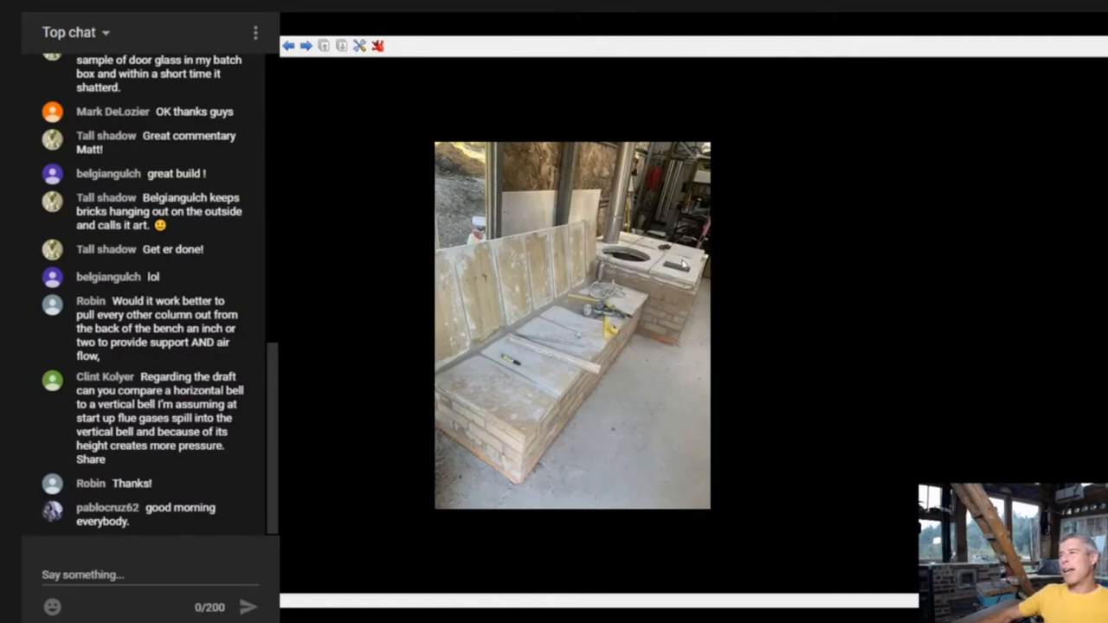
mouse_move(579, 329)
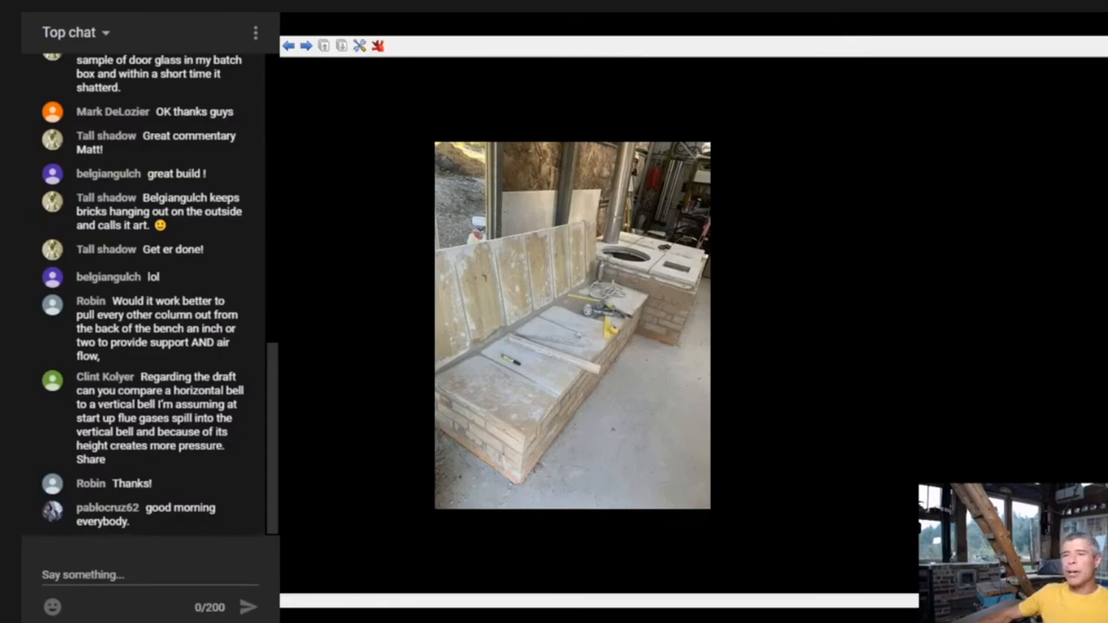
mouse_move(303, 108)
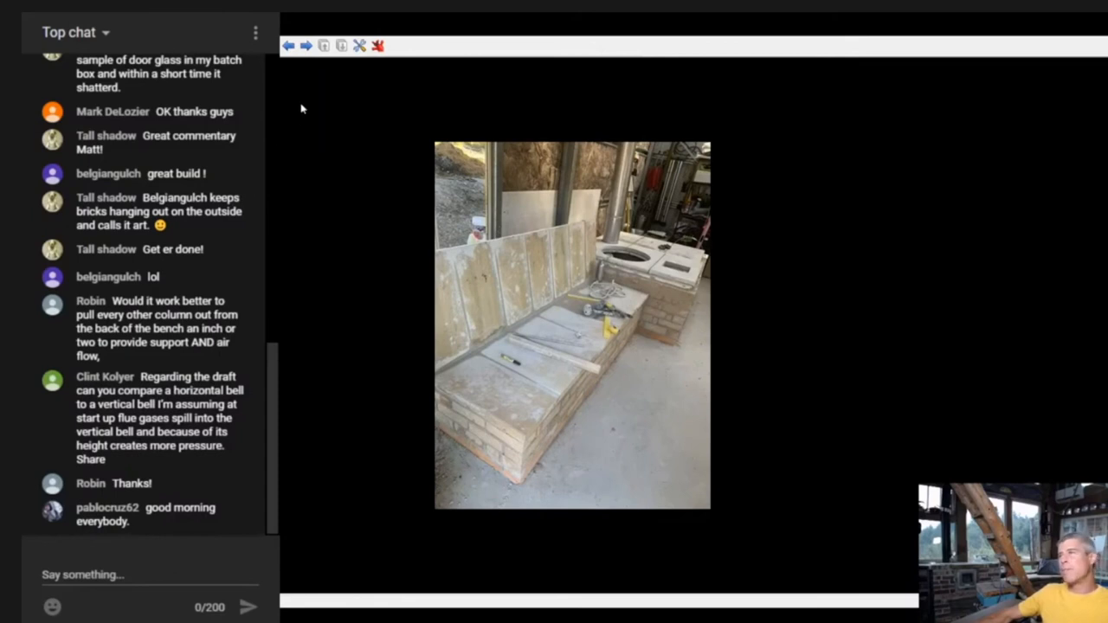